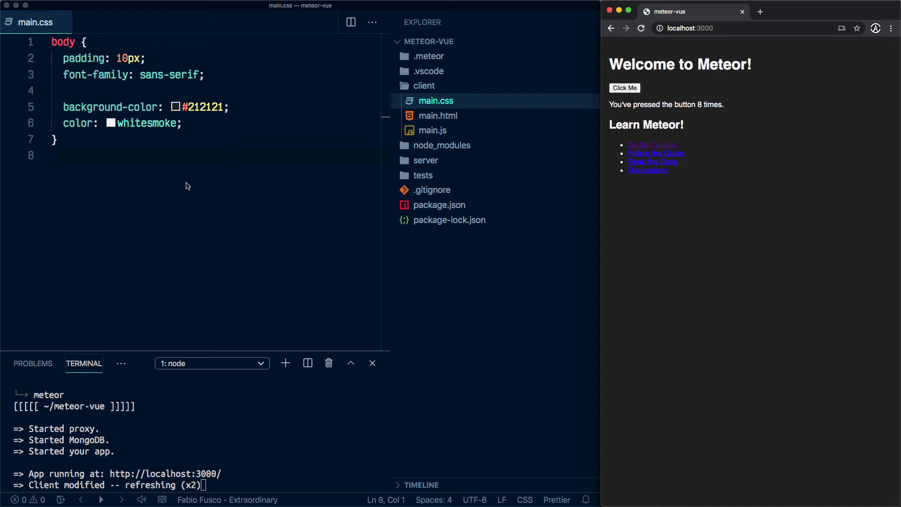
pyautogui.moveTo(418, 85)
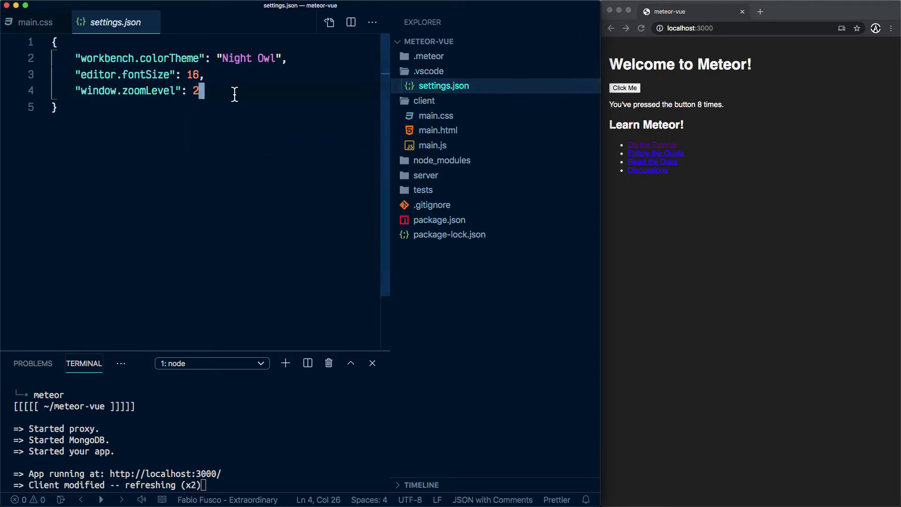
# Add the formatOnSave entry alongside the Night Owl theme, font size 16, zoom 2 and Space Mono settings
pyautogui.write('"editor.formatOnSave": true,')
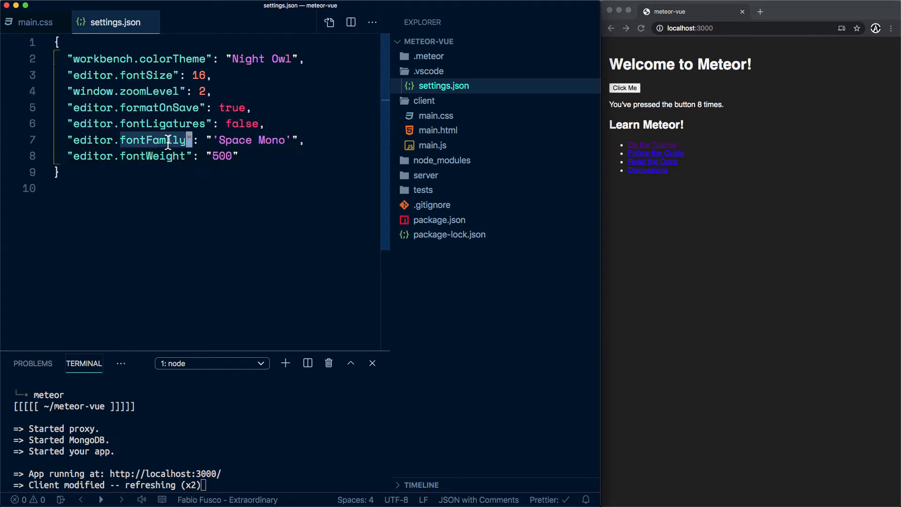
pyautogui.moveTo(138, 140)
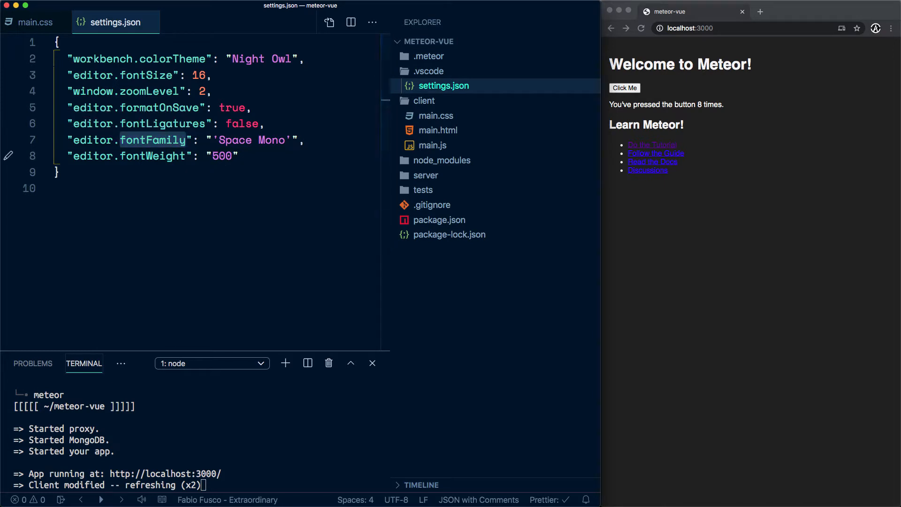
# Add an eslint.validate array covering javascript, javascriptreact and vue, then ready the Extensions search for a new term
pyautogui.write('"eslint.validate": ["javascript", "javascriptreact", "vue"],')
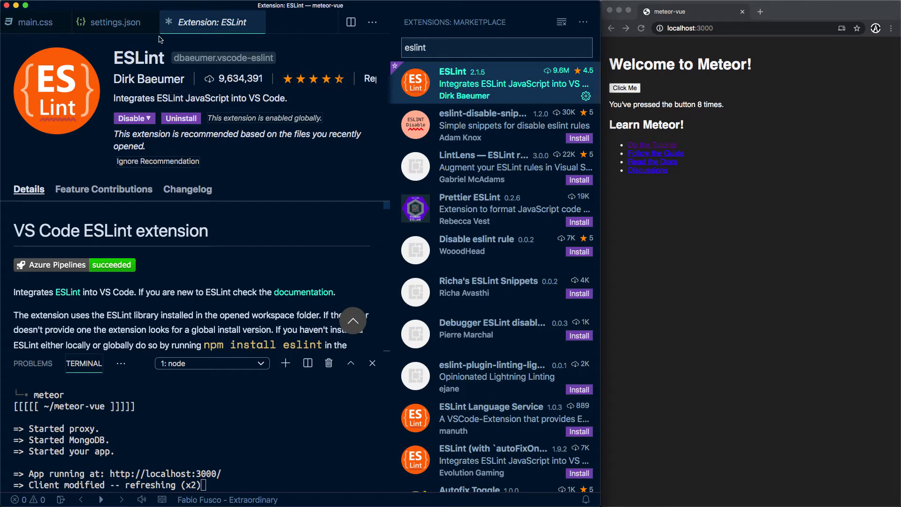
pyautogui.click(115, 22)
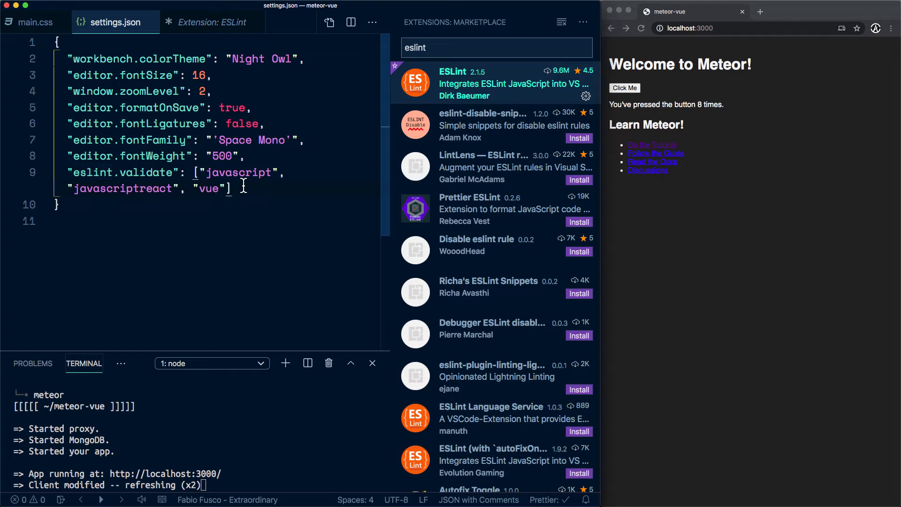
pyautogui.doubleClick(239, 172)
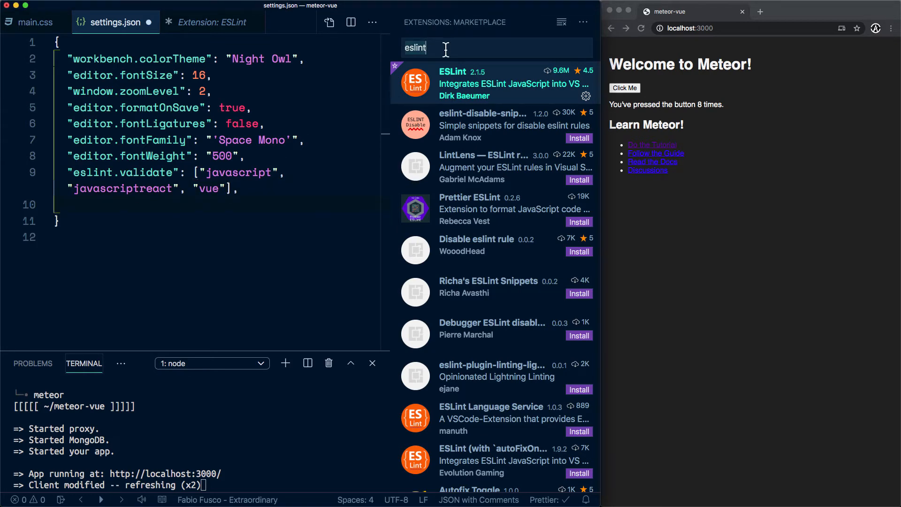
# Search 'vetur' in Extensions, scroll through Vetur's features list, then return to settings.json
pyautogui.write('vetur')
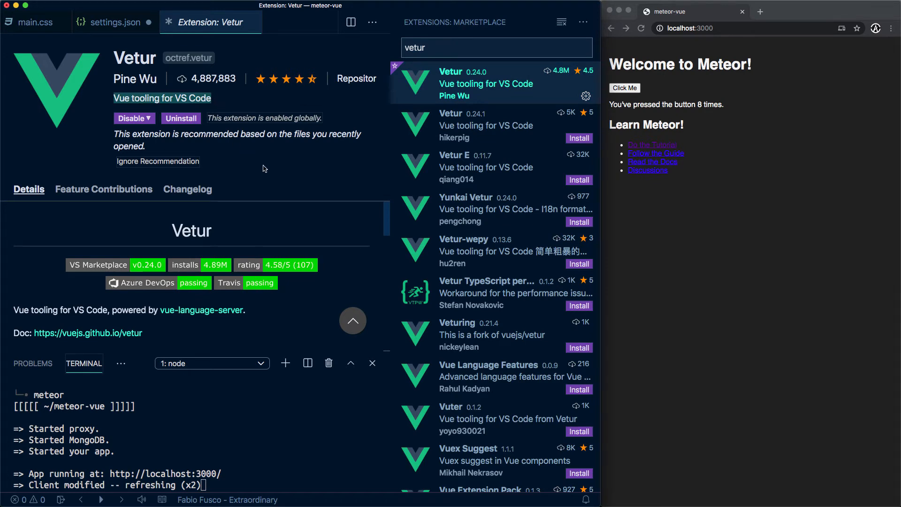
pyautogui.scroll(-3)
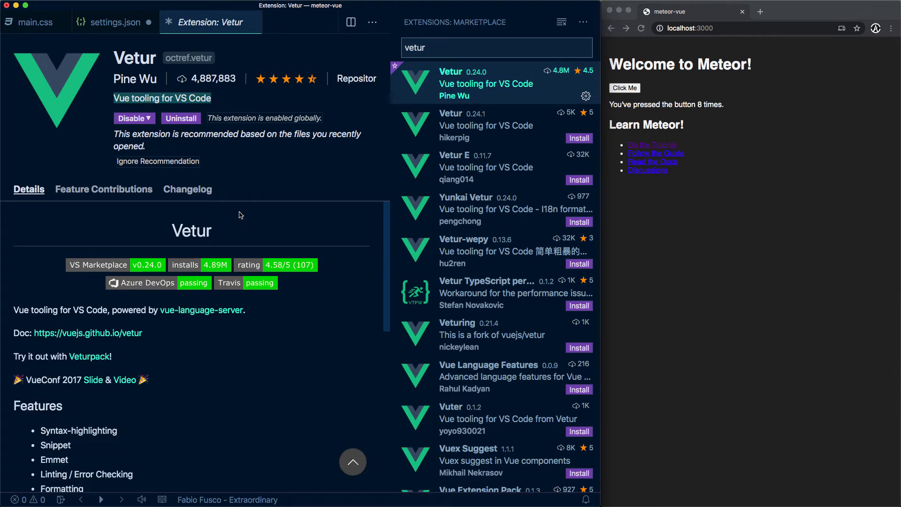
pyautogui.scroll(-3)
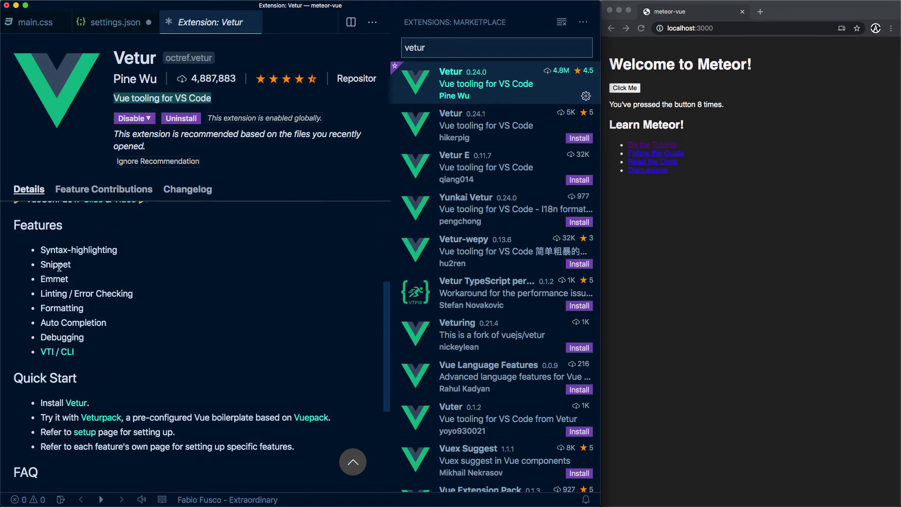
pyautogui.moveTo(65, 285)
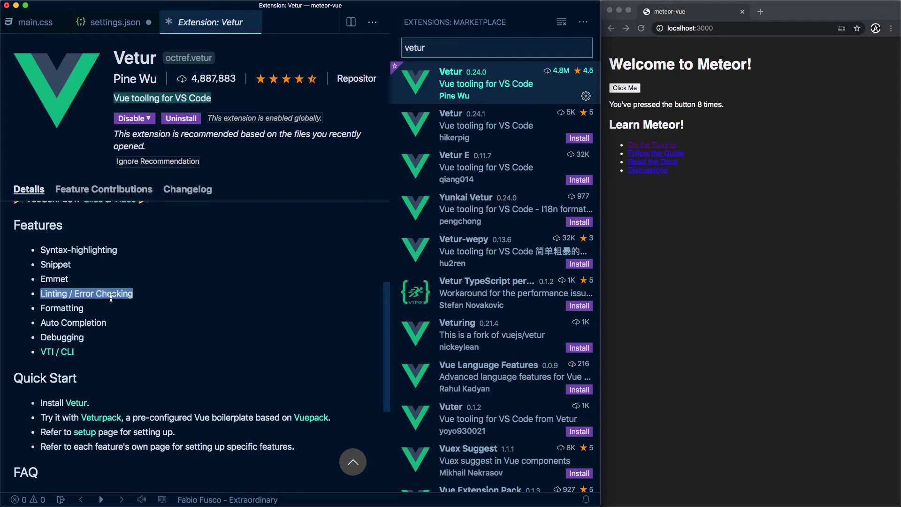
pyautogui.moveTo(85, 308)
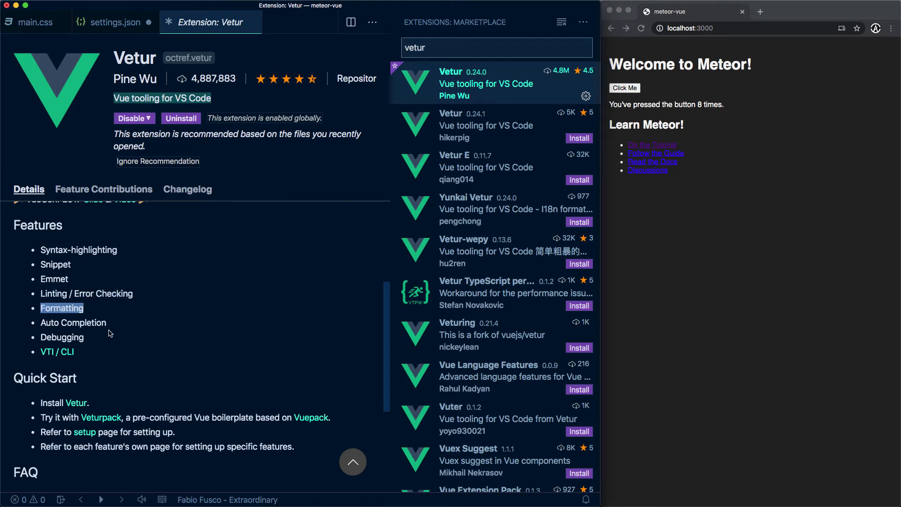
pyautogui.click(116, 22)
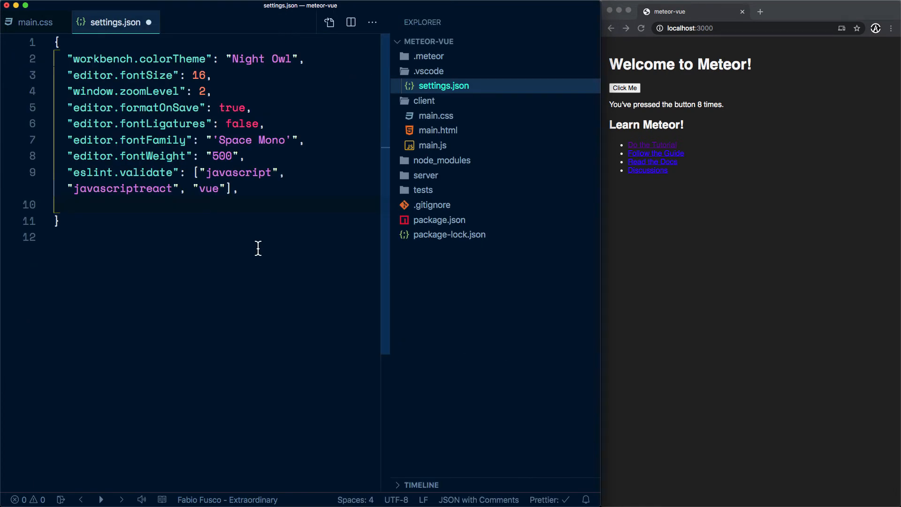
pyautogui.moveTo(244, 178)
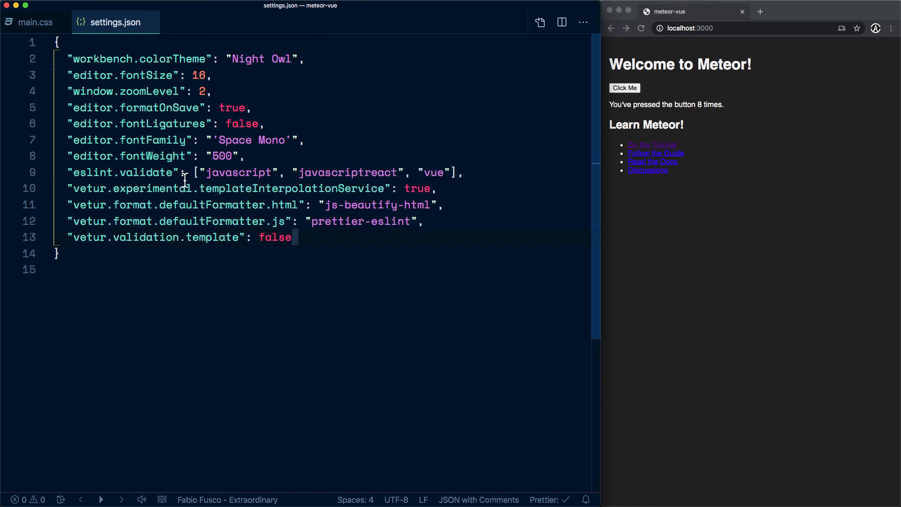
pyautogui.click(342, 269)
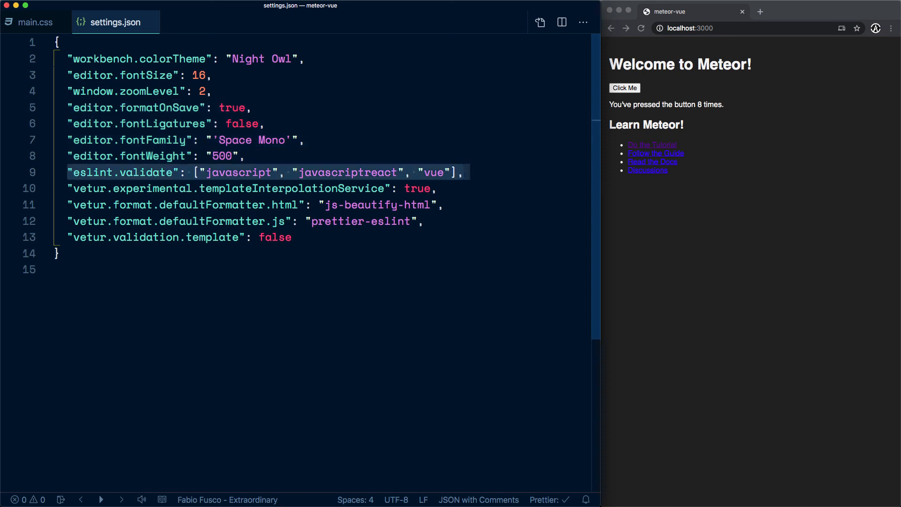
pyautogui.click(447, 173)
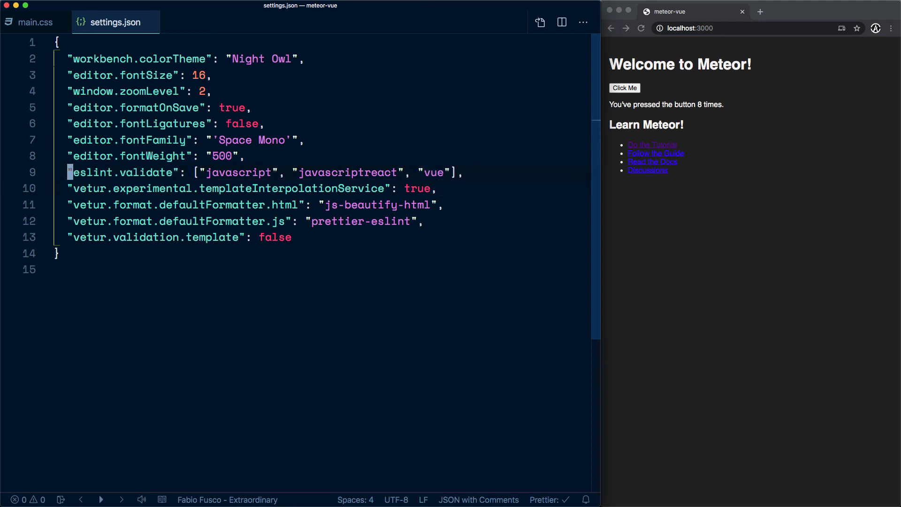
pyautogui.moveTo(69, 188); pyautogui.dragTo(291, 236)
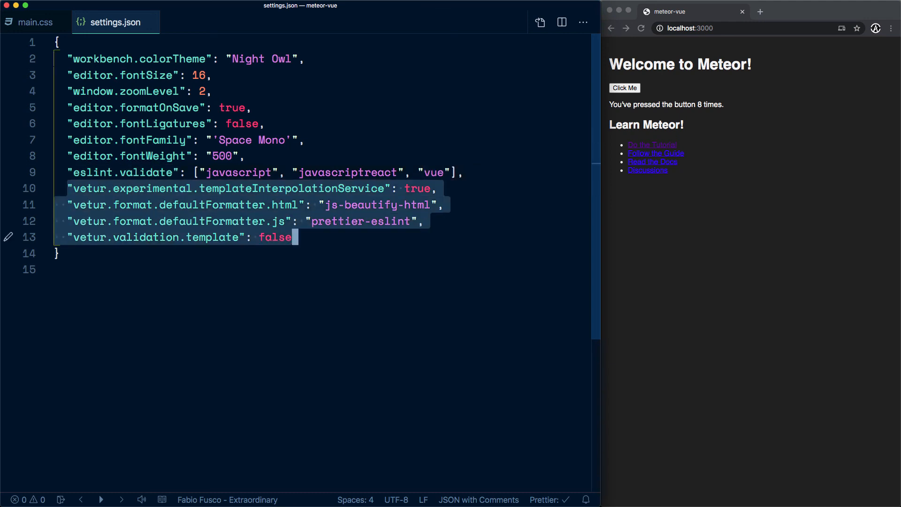